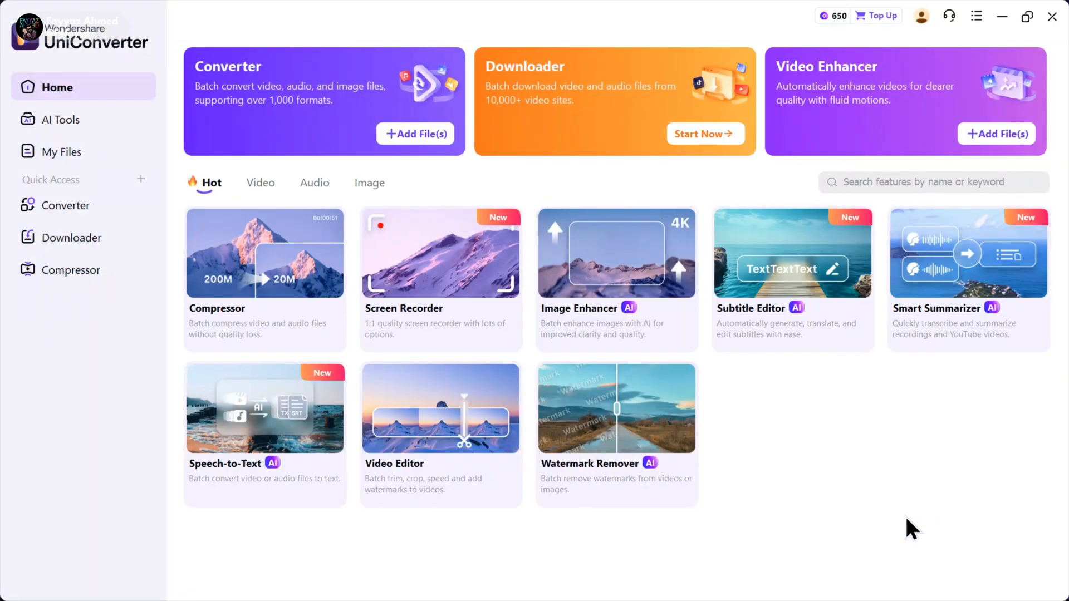
{"action": "mouse_move", "coordinate": [218, 159]}
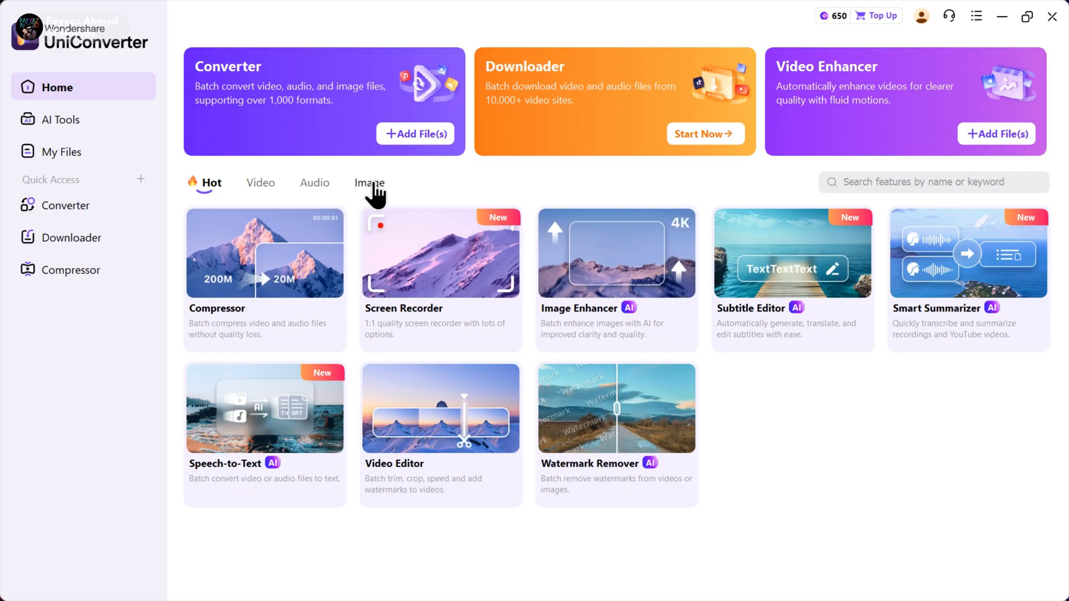
{"action": "mouse_move", "coordinate": [260, 191]}
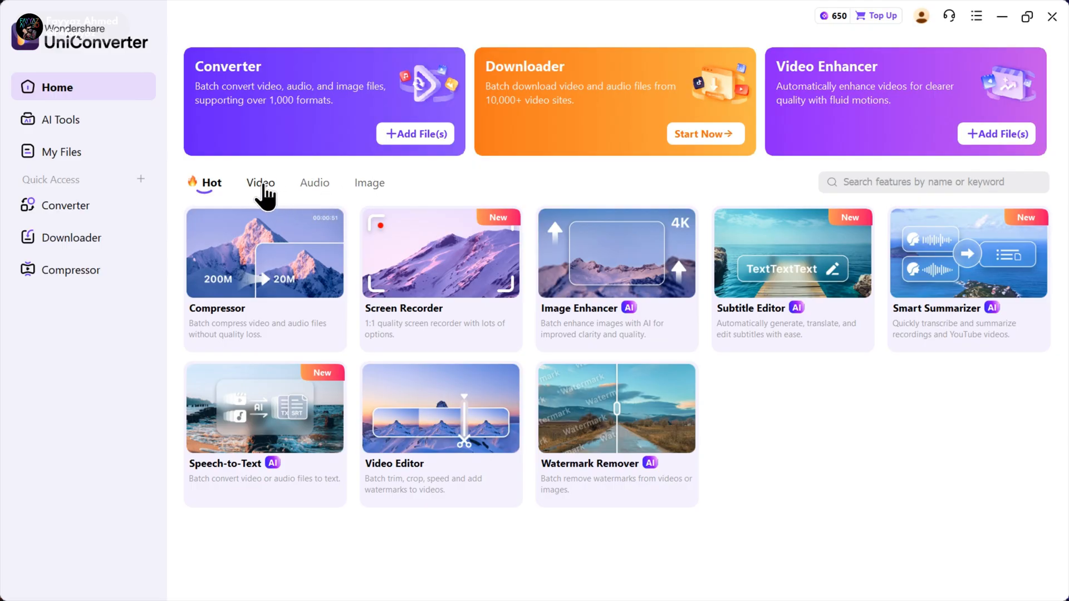
Filter the Home page to the Video category to list Video Editor, Cutter, Merger and GIF Maker.
{"action": "left_click", "coordinate": [260, 182]}
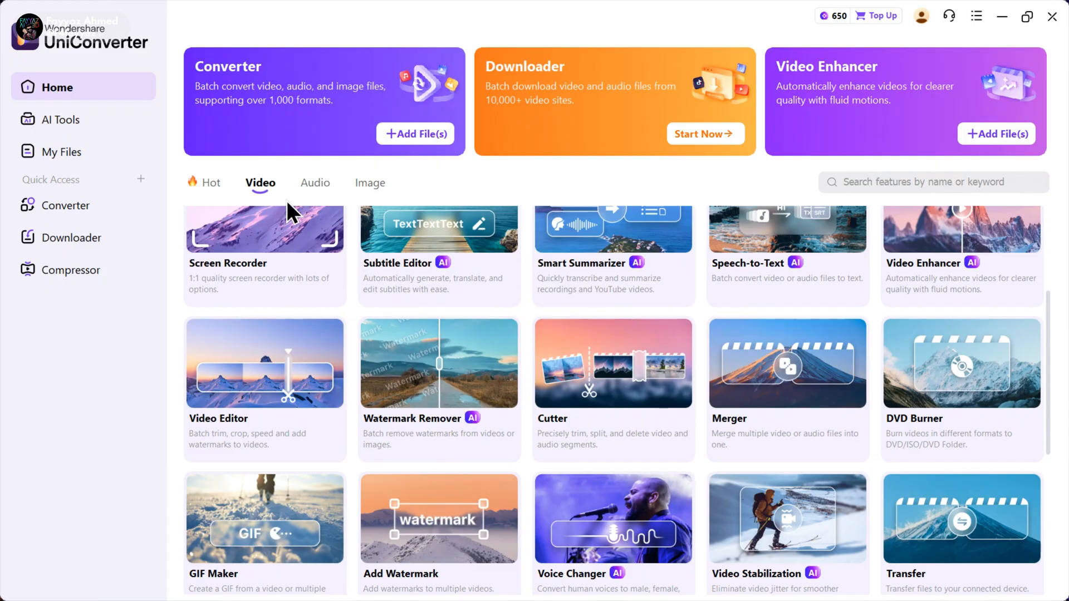
{"action": "mouse_move", "coordinate": [423, 376]}
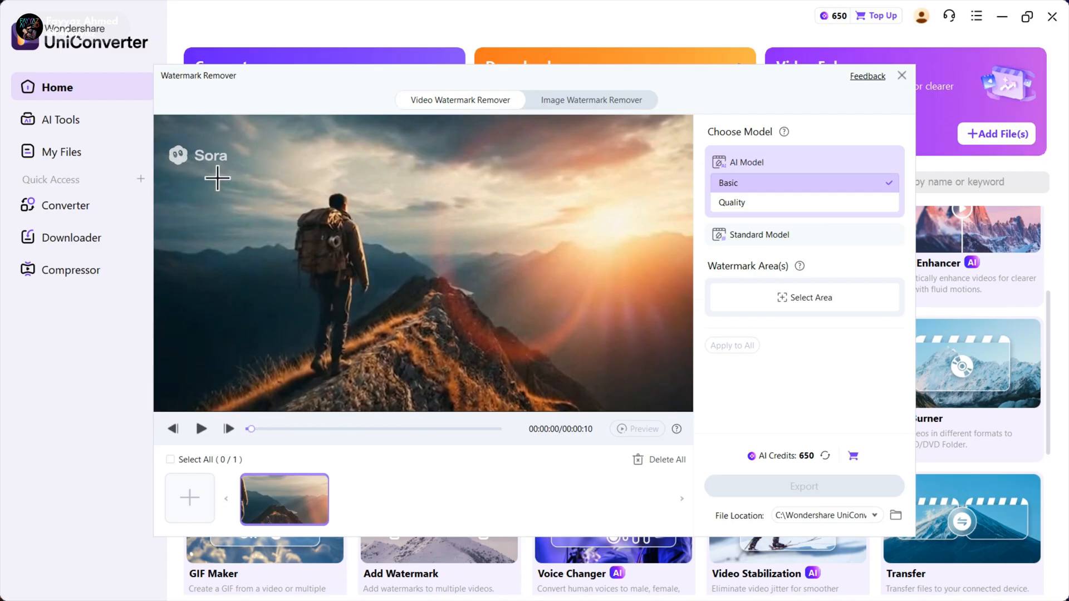
{"action": "mouse_move", "coordinate": [781, 204]}
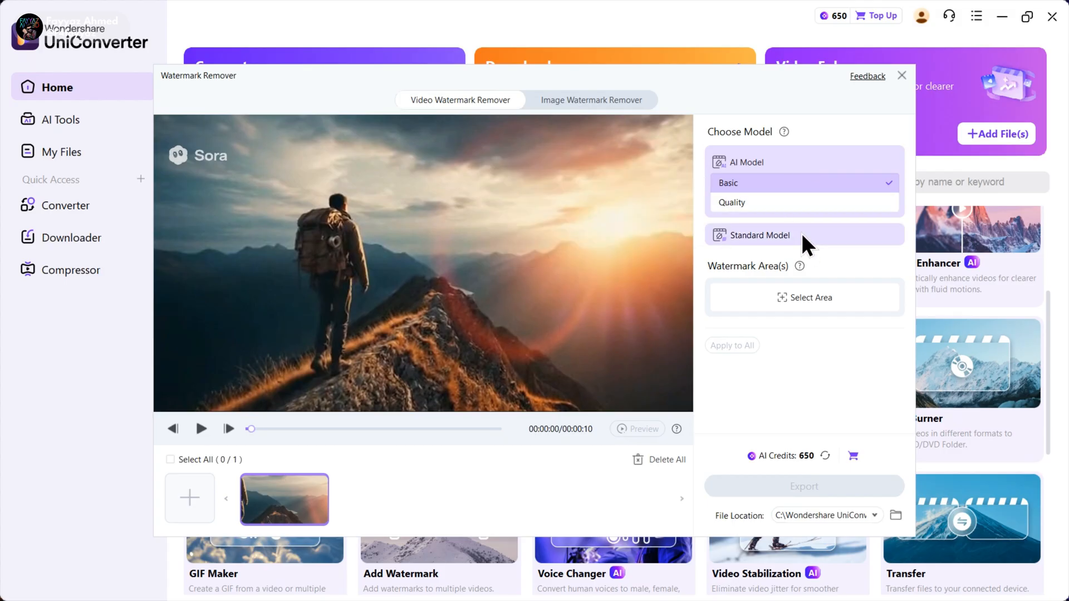
Switch the watermark remover from Standard Model to the AI Model's Quality option.
{"action": "left_click", "coordinate": [759, 234]}
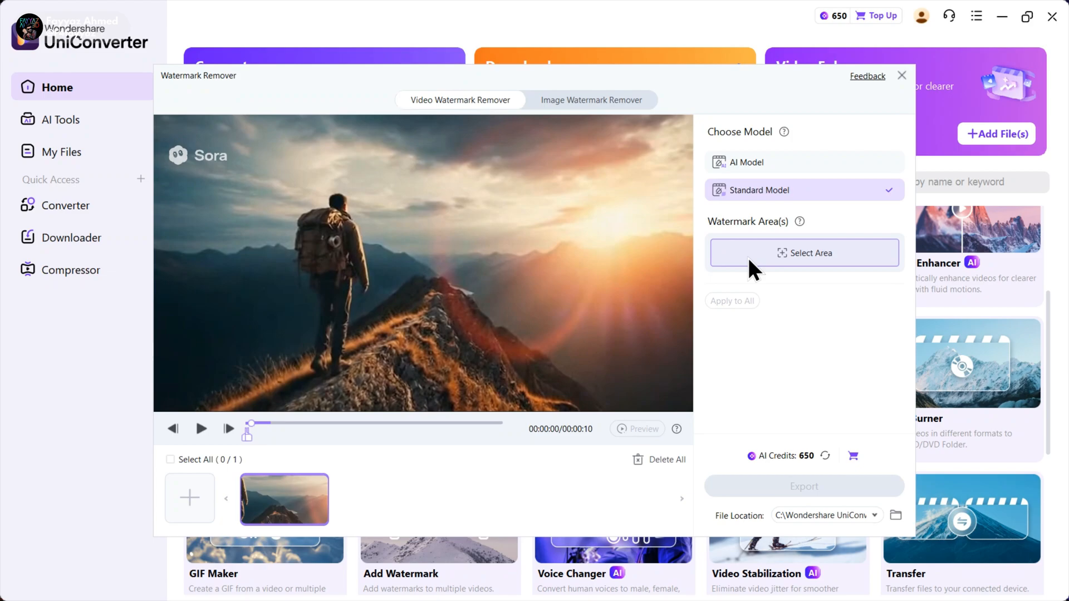
{"action": "mouse_move", "coordinate": [771, 164]}
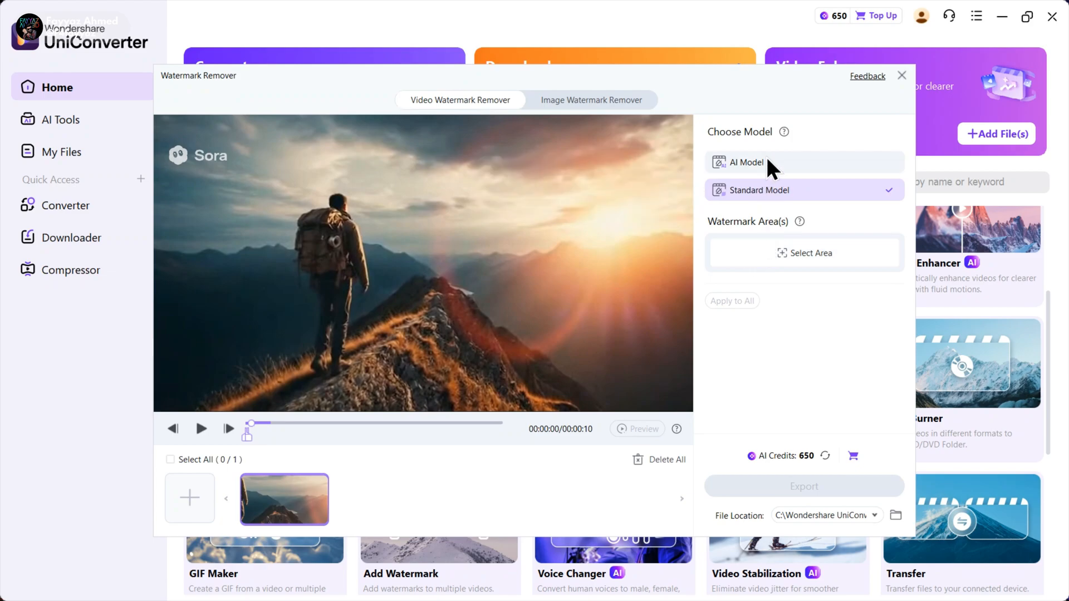
{"action": "left_click", "coordinate": [747, 162]}
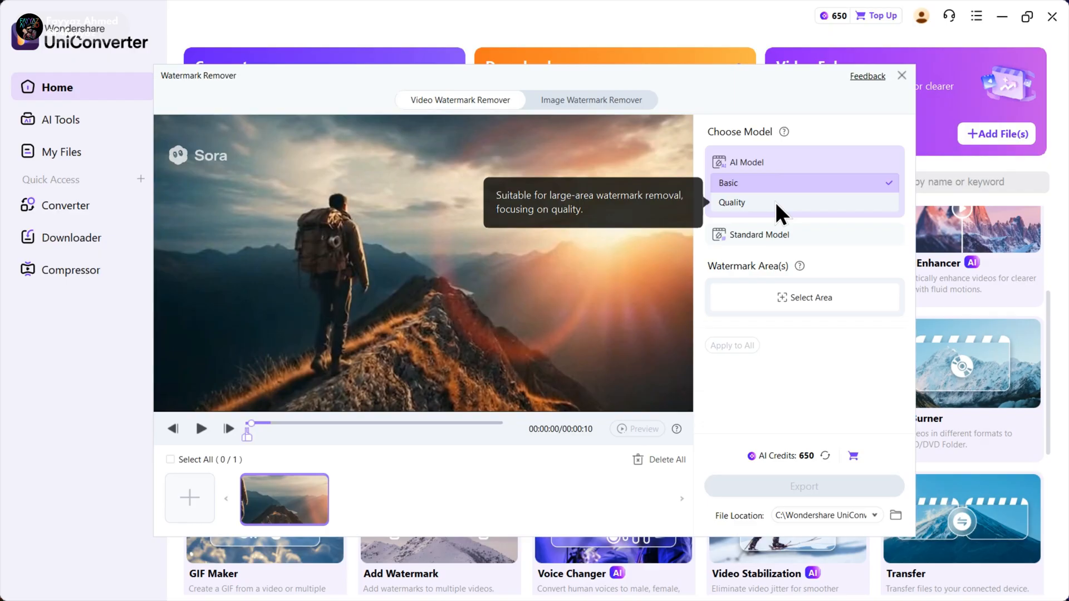
{"action": "left_click", "coordinate": [733, 203]}
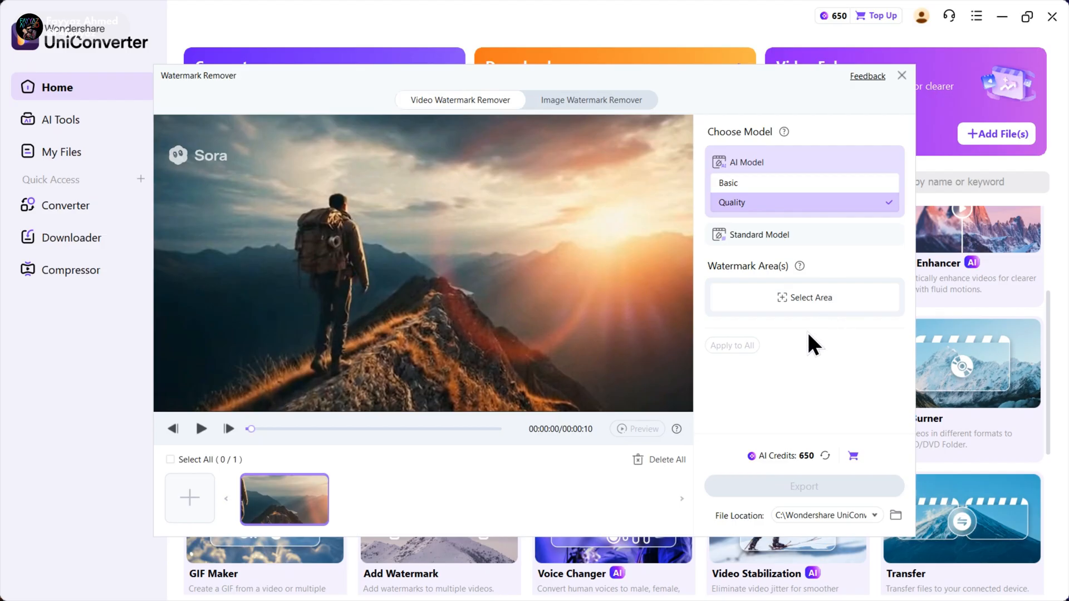
{"action": "mouse_move", "coordinate": [805, 297]}
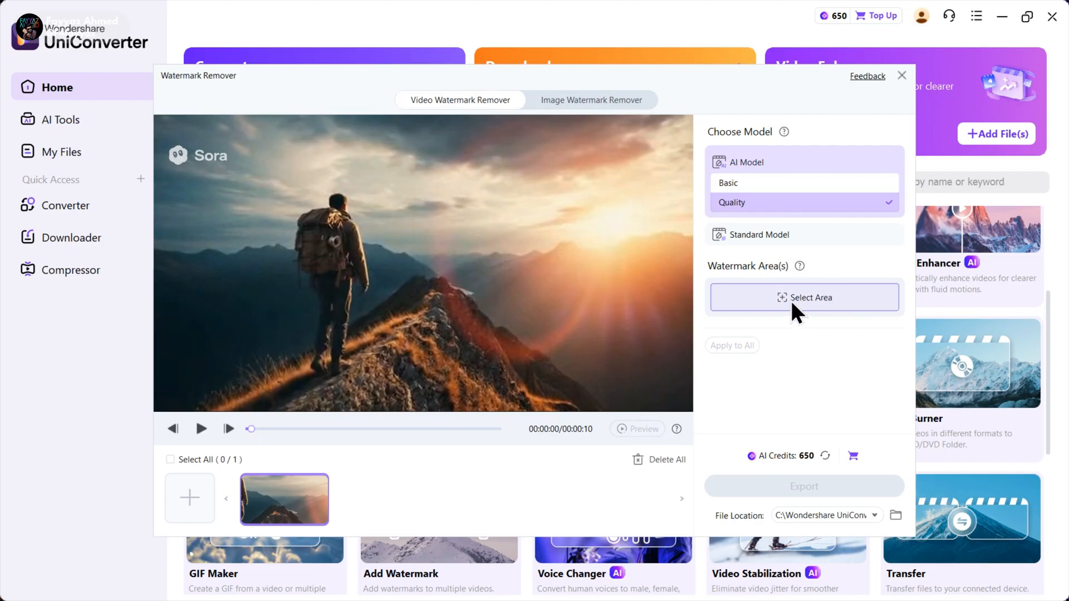
Draw removal boxes over the Sora logo at top-left, right side and bottom-left.
{"action": "left_click", "coordinate": [805, 297]}
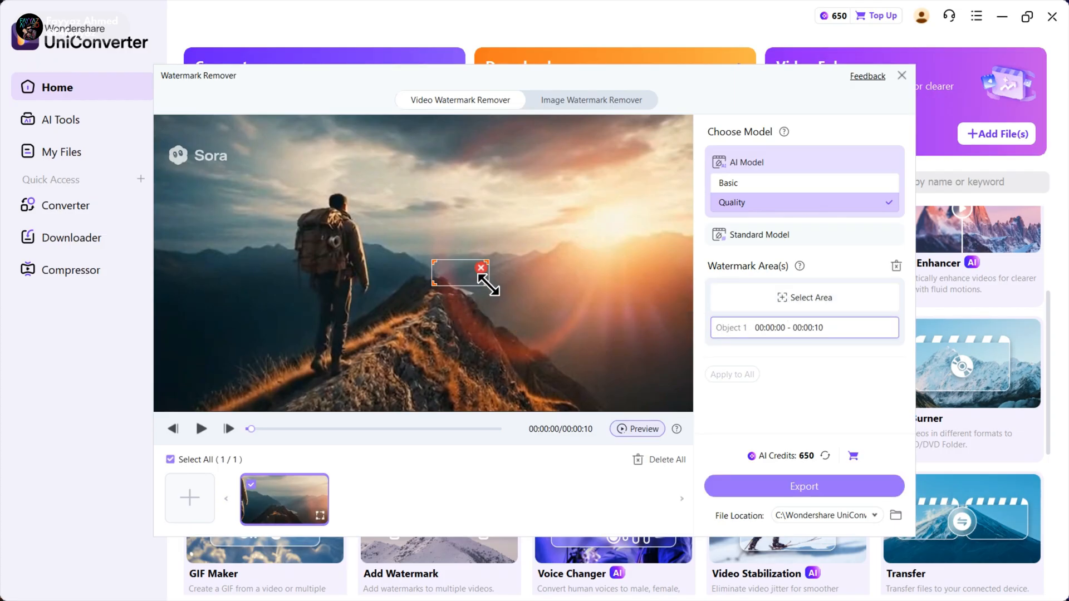
{"action": "left_click_drag", "start_coordinate": [464, 276], "coordinate": [330, 228]}
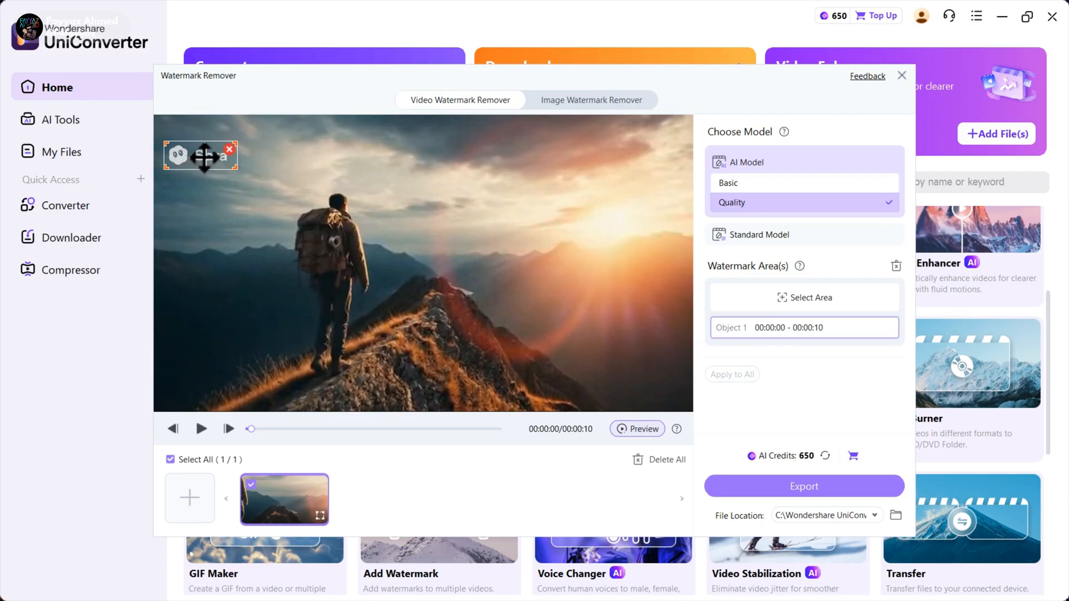
{"action": "mouse_move", "coordinate": [250, 337]}
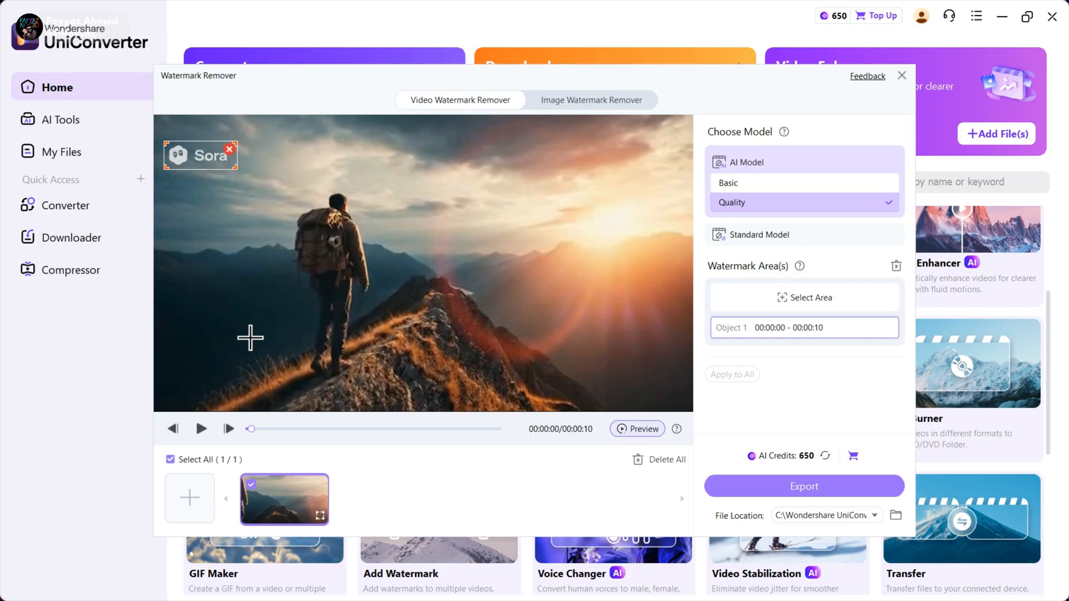
{"action": "left_click_drag", "start_coordinate": [253, 429], "coordinate": [311, 429]}
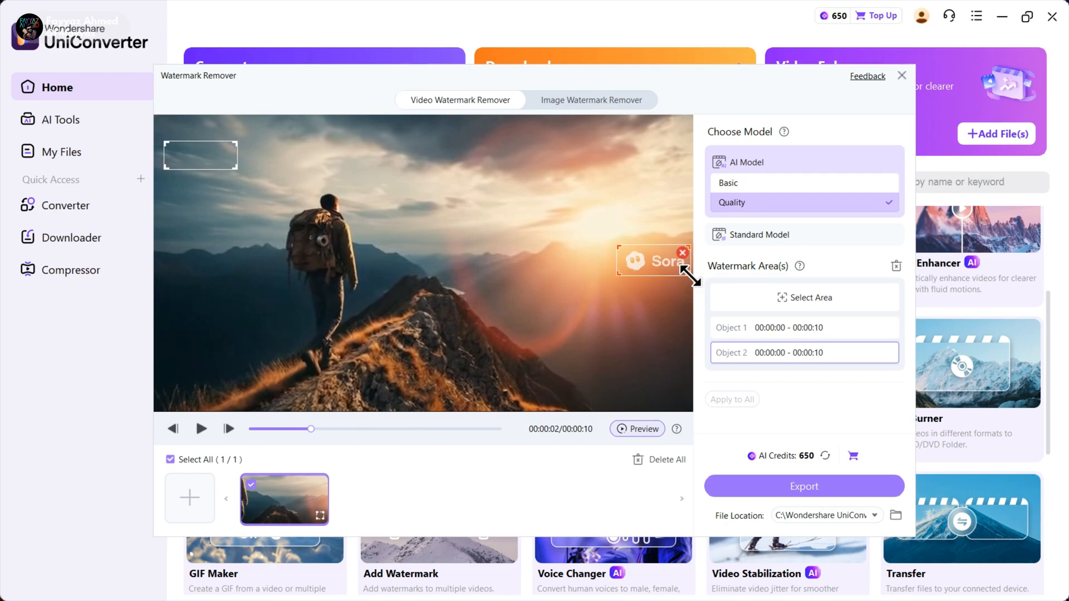
{"action": "left_click_drag", "start_coordinate": [312, 429], "coordinate": [422, 429]}
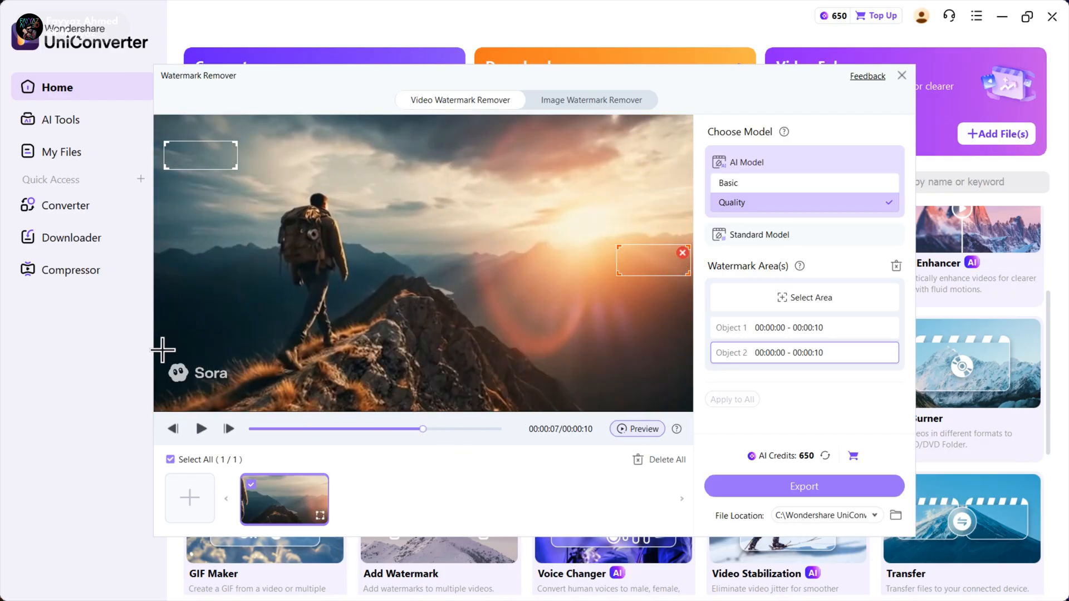
{"action": "left_click_drag", "start_coordinate": [164, 350], "coordinate": [235, 390]}
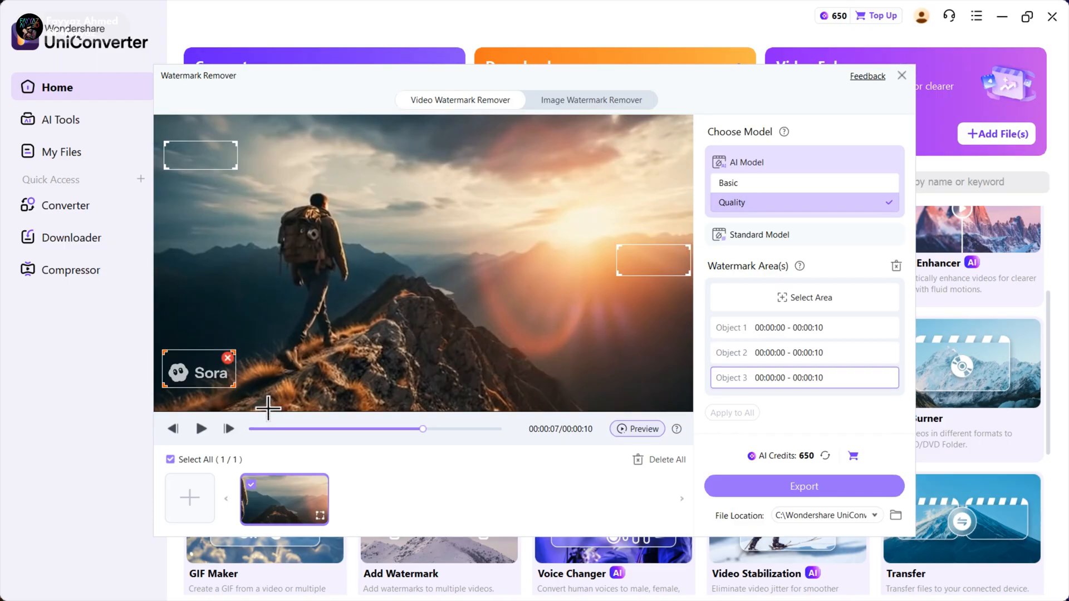
{"action": "mouse_move", "coordinate": [394, 394]}
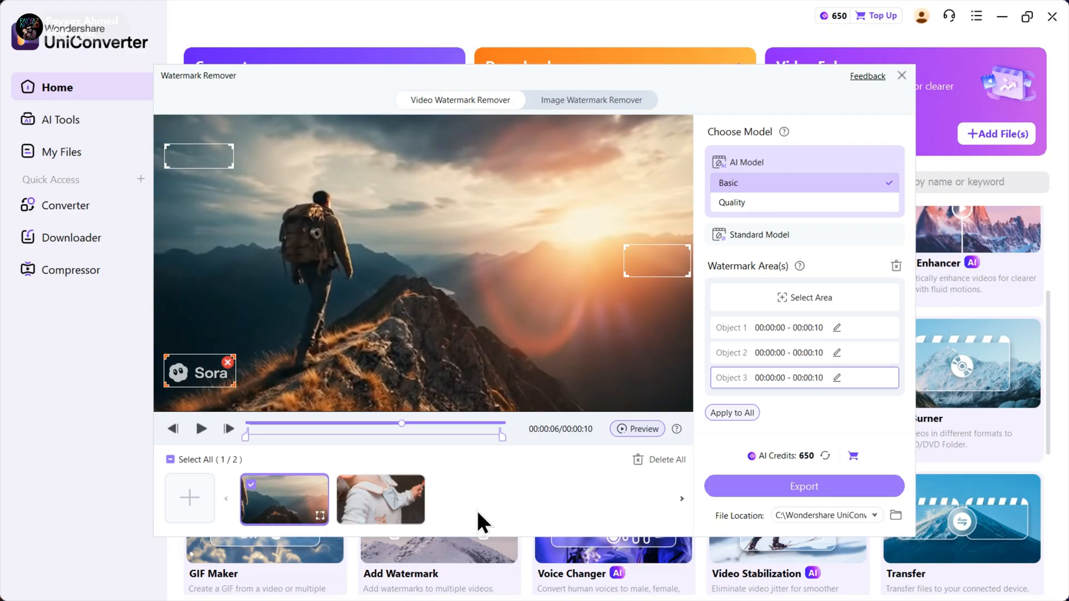
{"action": "mouse_move", "coordinate": [380, 505]}
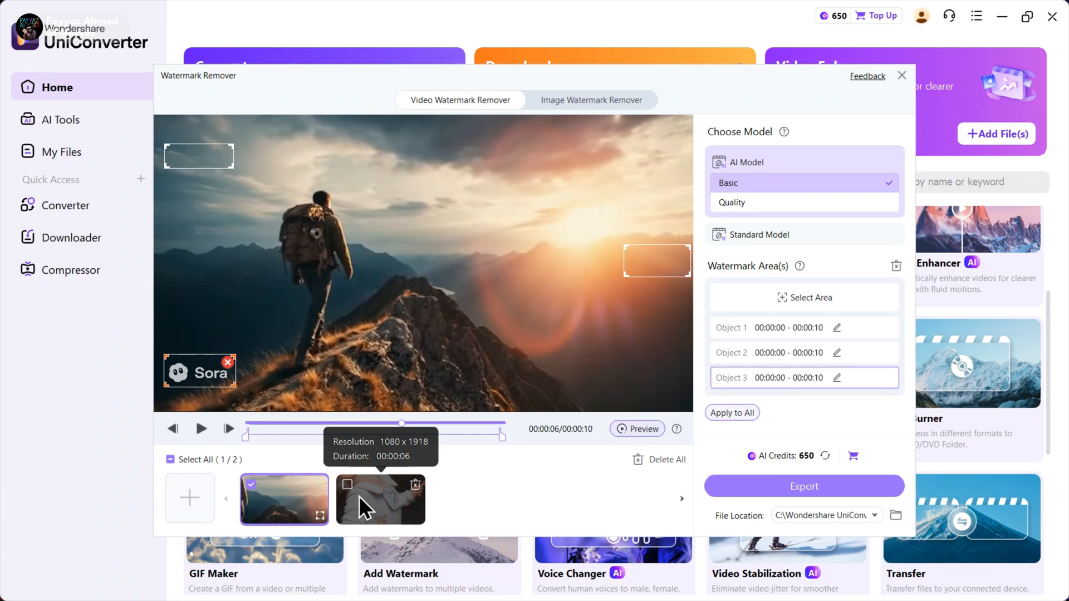
Select both the toddler clip and the first clip, then export them watermark-free.
{"action": "left_click", "coordinate": [381, 499]}
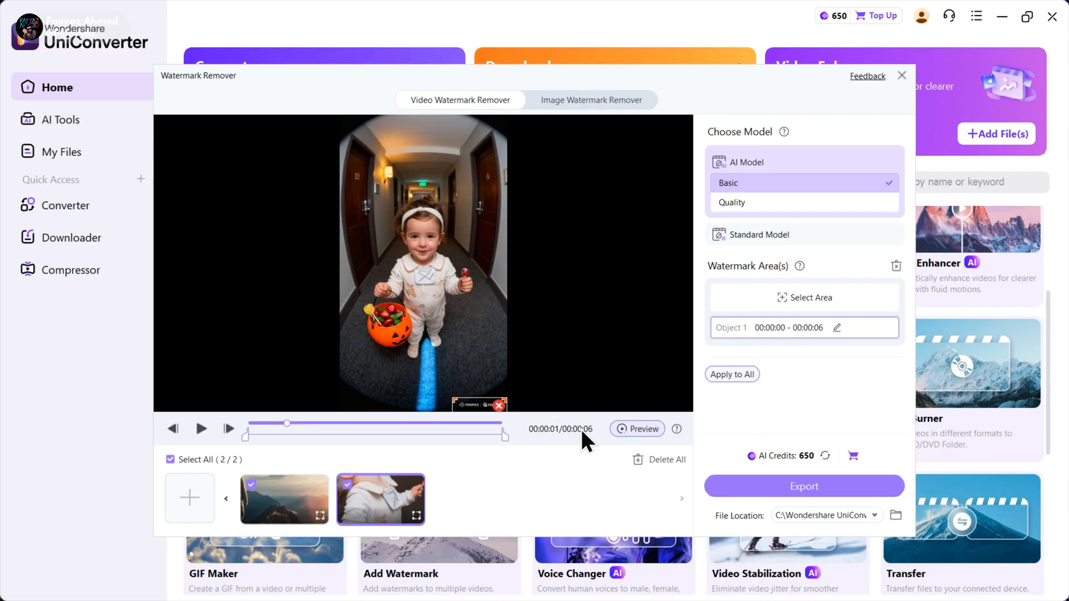
{"action": "left_click", "coordinate": [283, 498]}
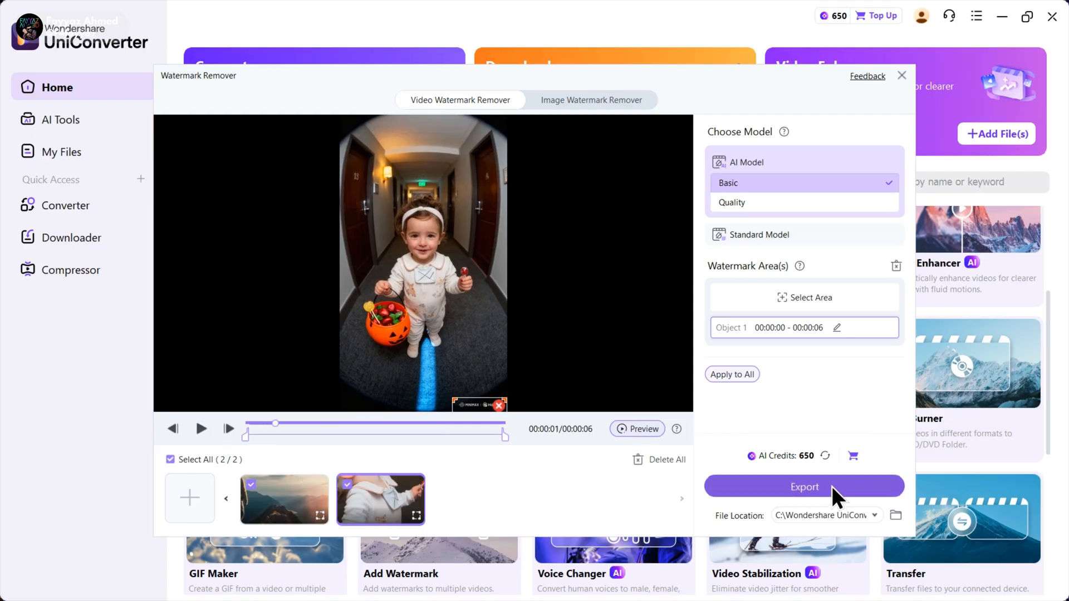
{"action": "left_click", "coordinate": [804, 487]}
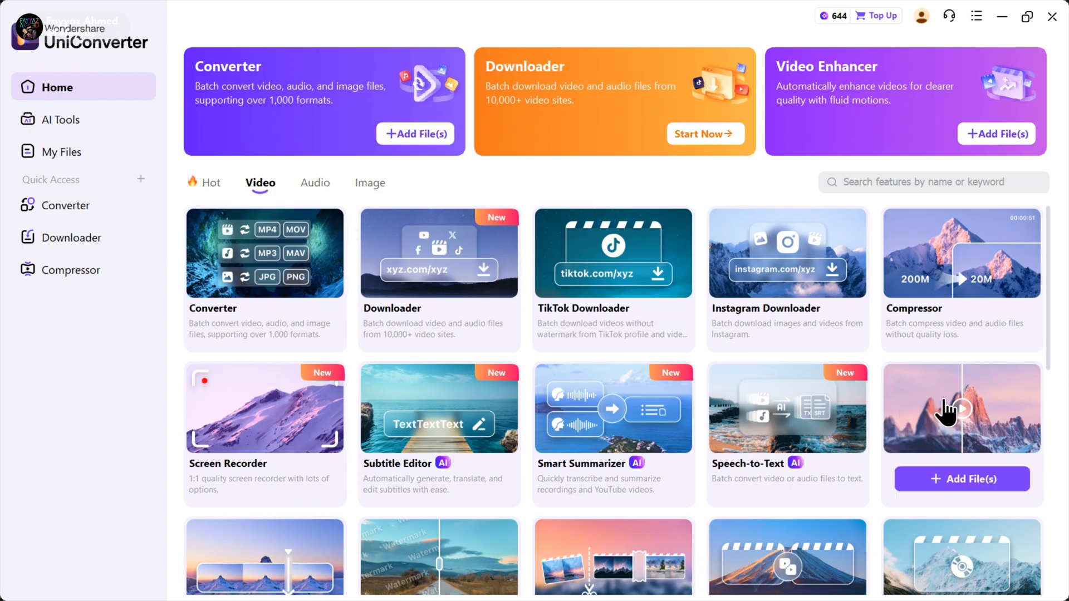
Add a clip to Video Enhancer and render a 3-second Quality Restoration preview.
{"action": "left_click", "coordinate": [997, 133]}
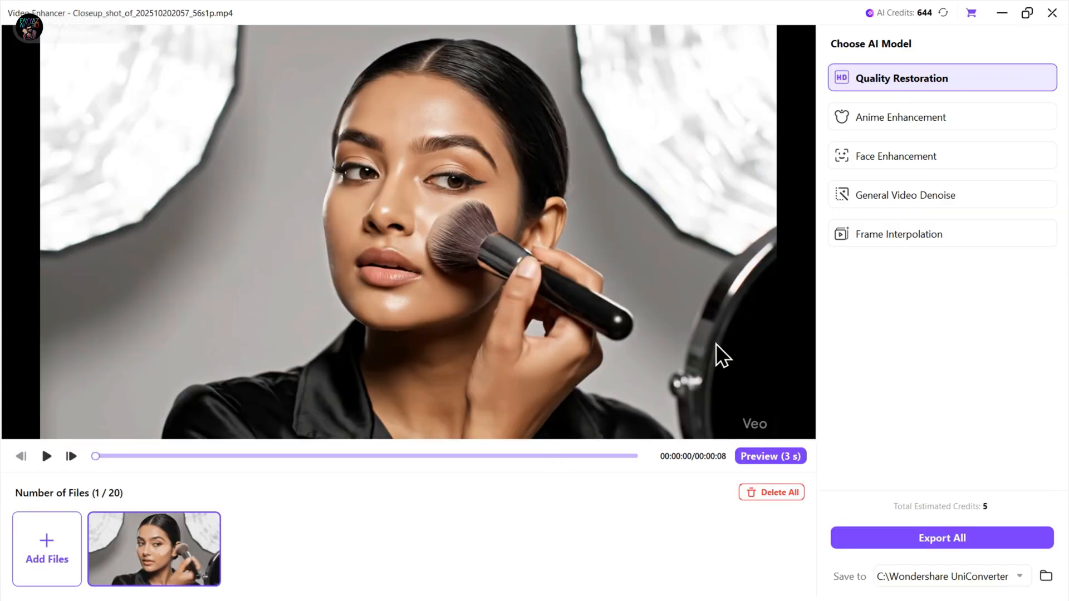
{"action": "mouse_move", "coordinate": [609, 322]}
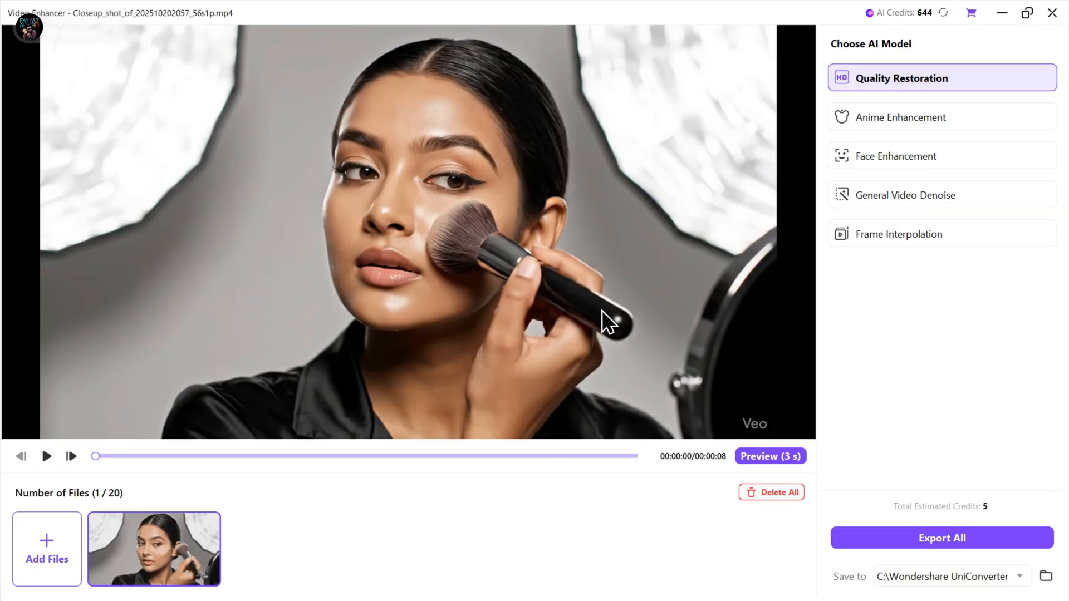
{"action": "mouse_move", "coordinate": [817, 145]}
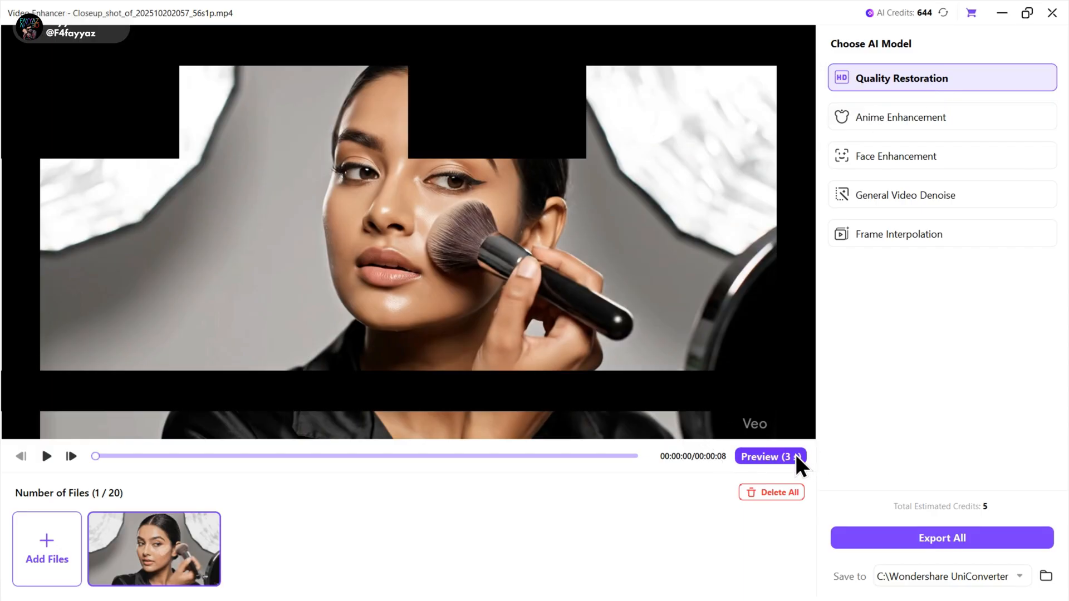
{"action": "left_click", "coordinate": [769, 456]}
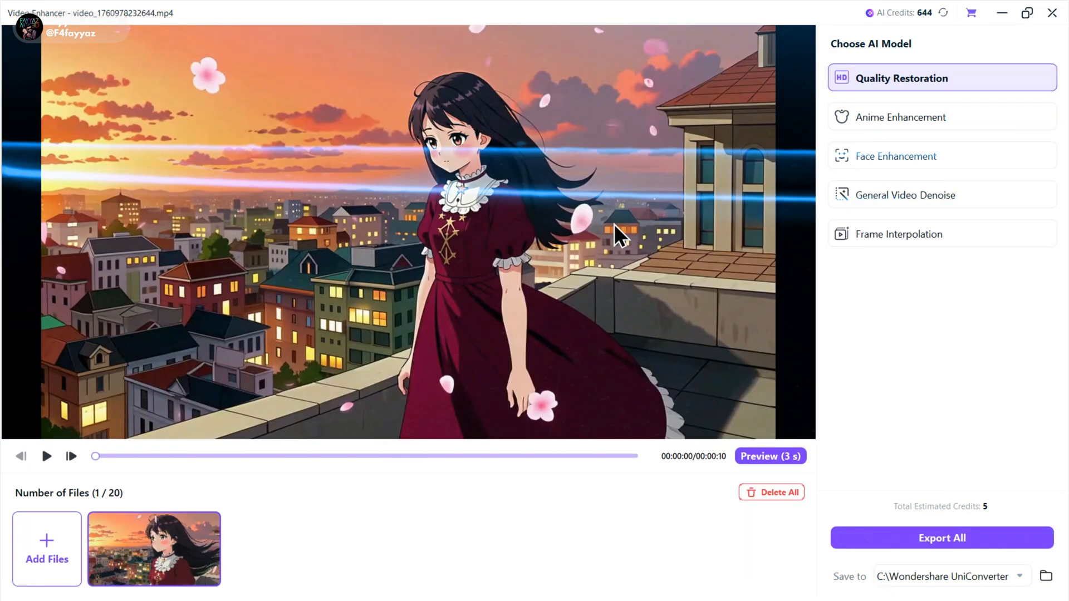
{"action": "mouse_move", "coordinate": [433, 563]}
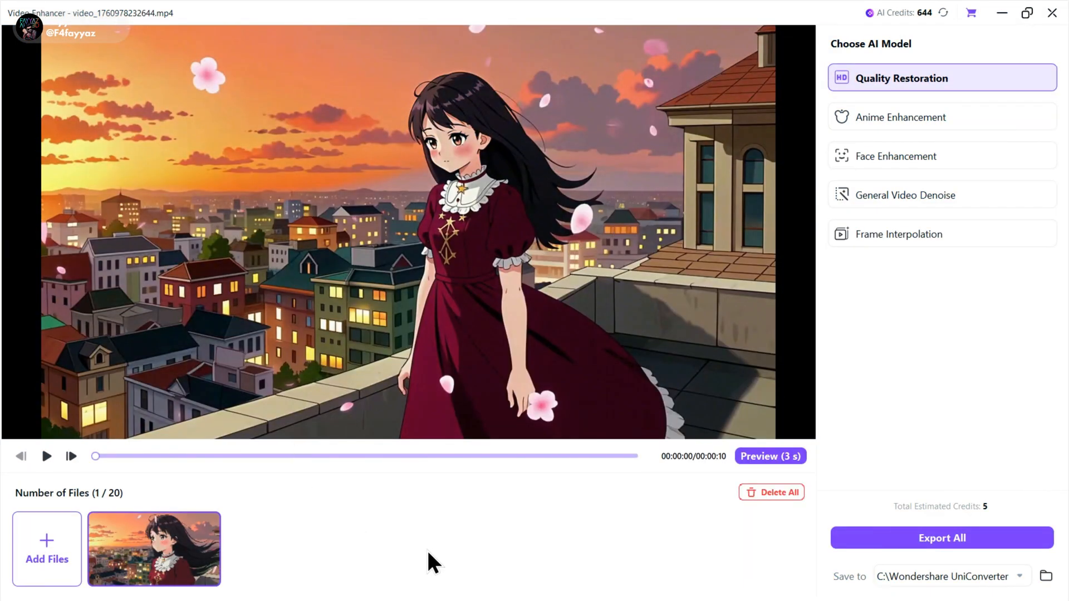
Preview the anime clip with Anime Enhancement at 4X (4992 x 2816).
{"action": "left_click_drag", "start_coordinate": [94, 456], "coordinate": [149, 457]}
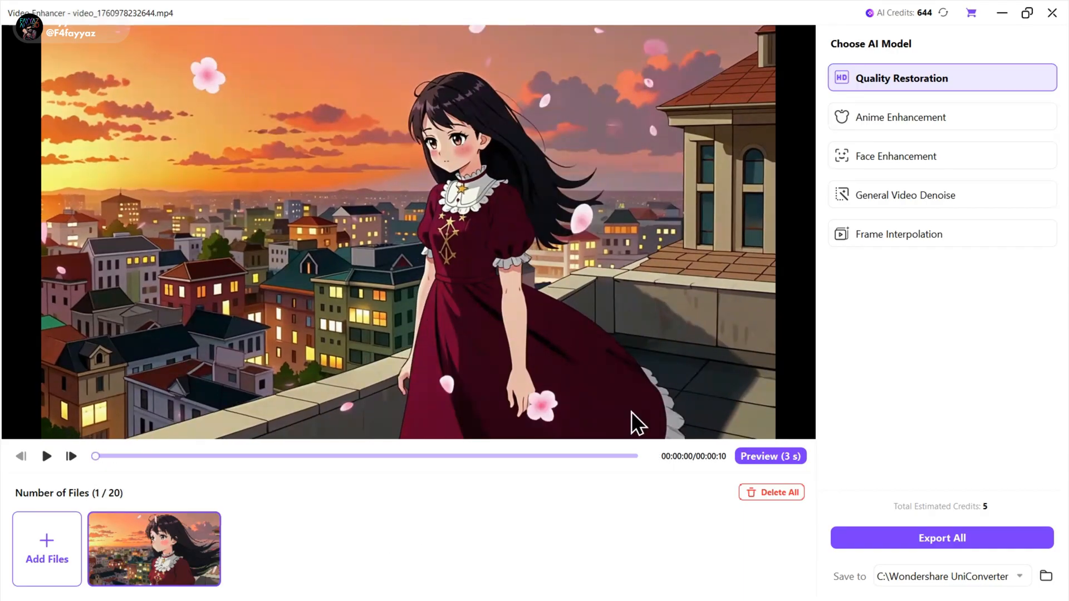
{"action": "mouse_move", "coordinate": [900, 116]}
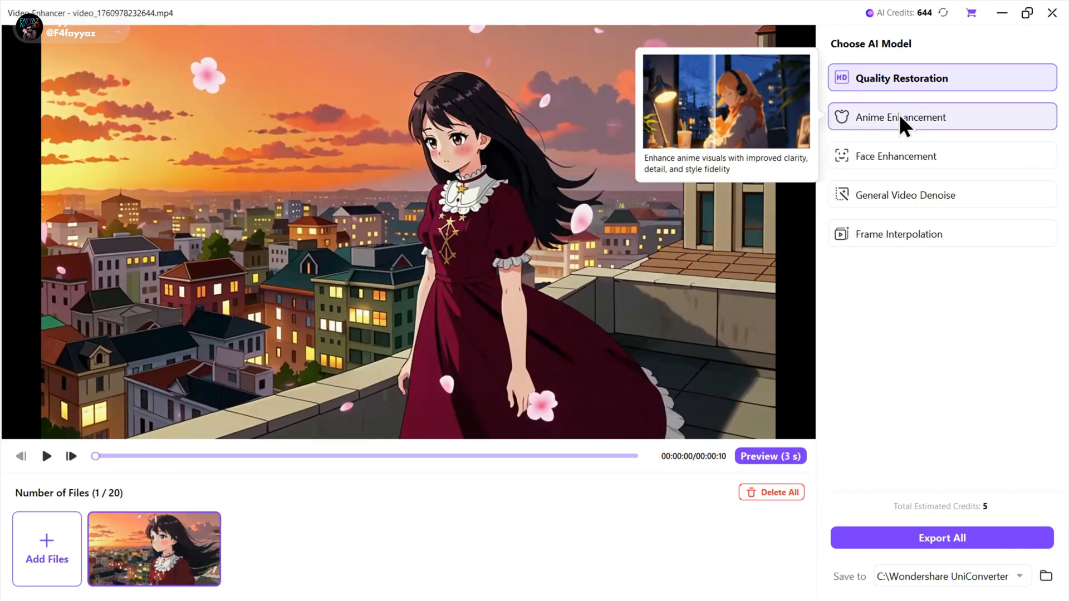
{"action": "left_click", "coordinate": [900, 116]}
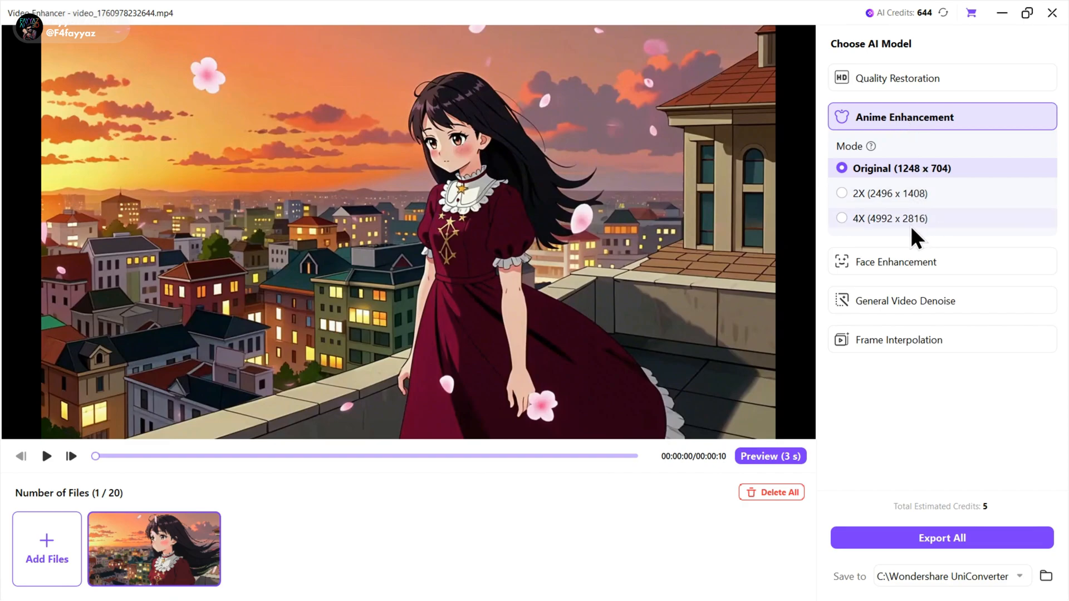
{"action": "left_click", "coordinate": [841, 218]}
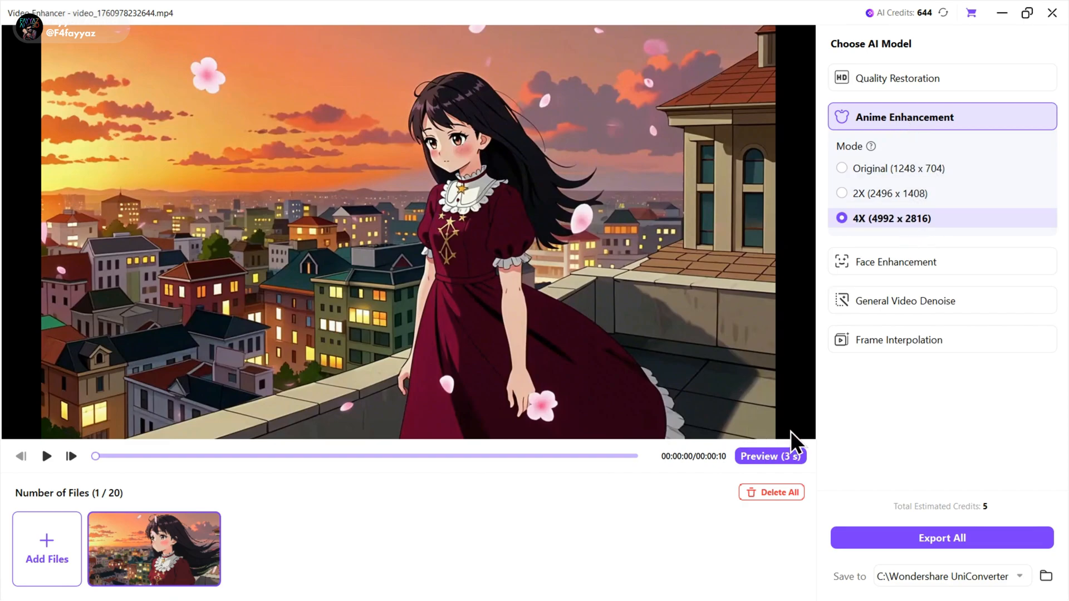
{"action": "left_click", "coordinate": [770, 456]}
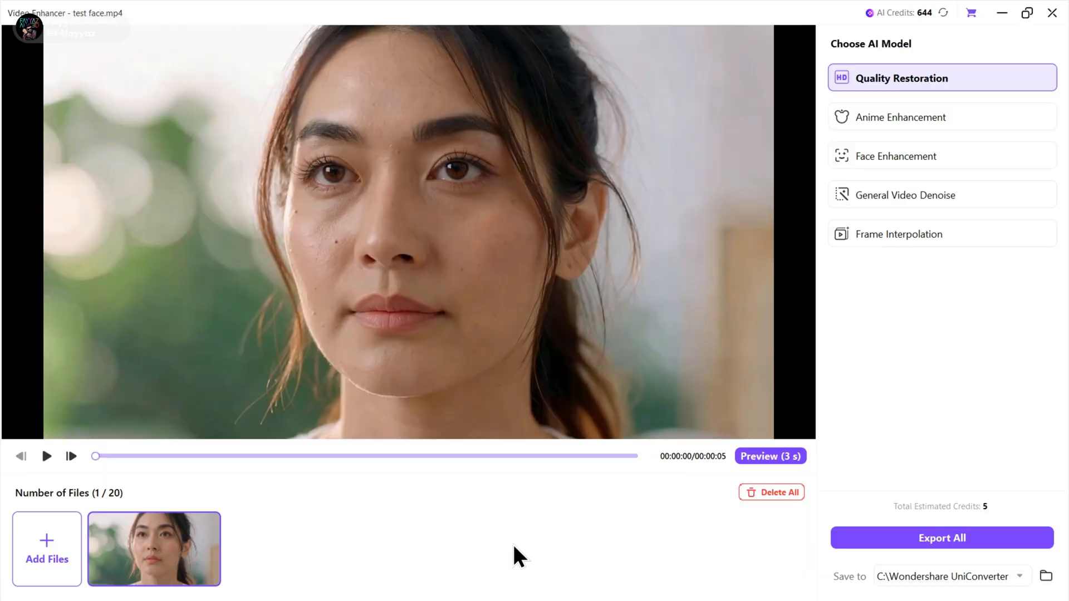
{"action": "mouse_move", "coordinate": [905, 169]}
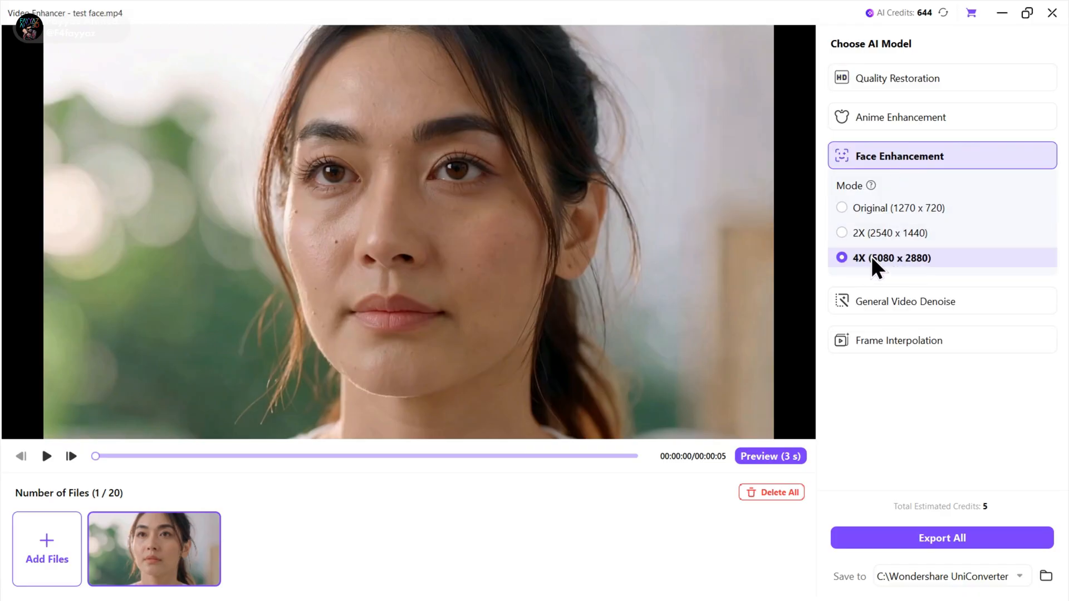
Render the 3-second preview of the face clip at Face Enhancement 4X (5080 x 2880).
{"action": "left_click", "coordinate": [770, 456]}
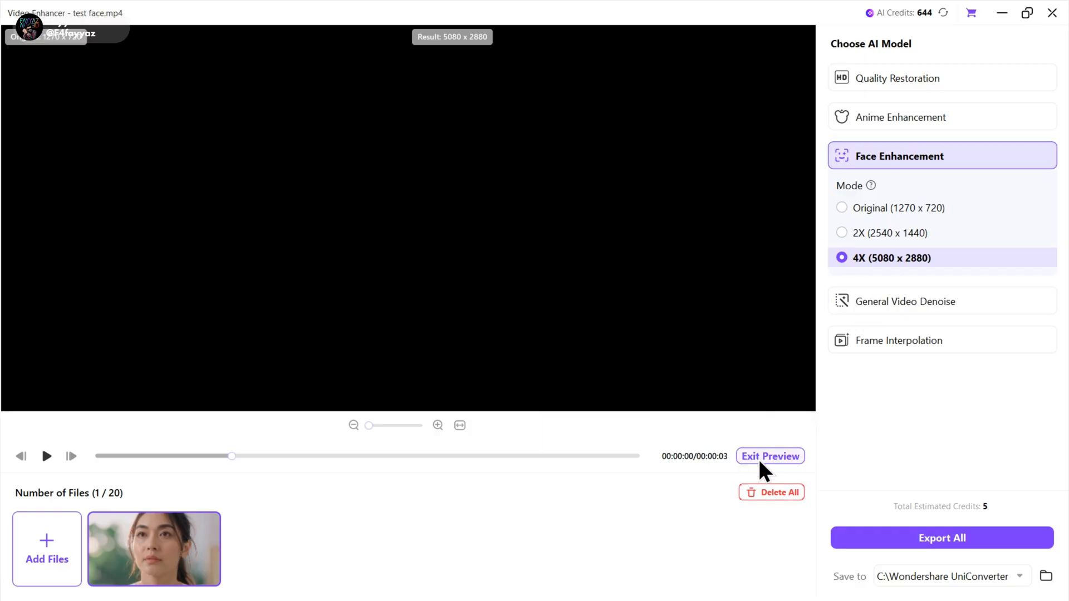